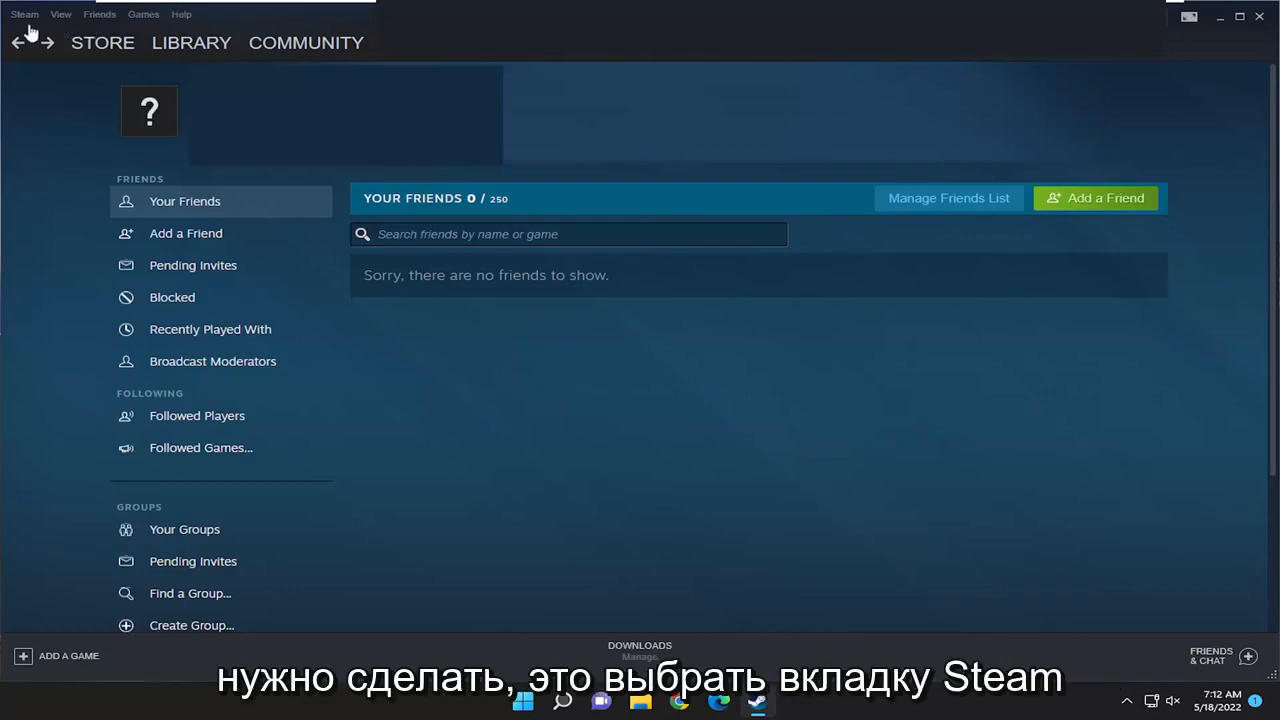
# Open the Steam client Settings window from the top-left Steam menu.
pyautogui.click(24, 14)
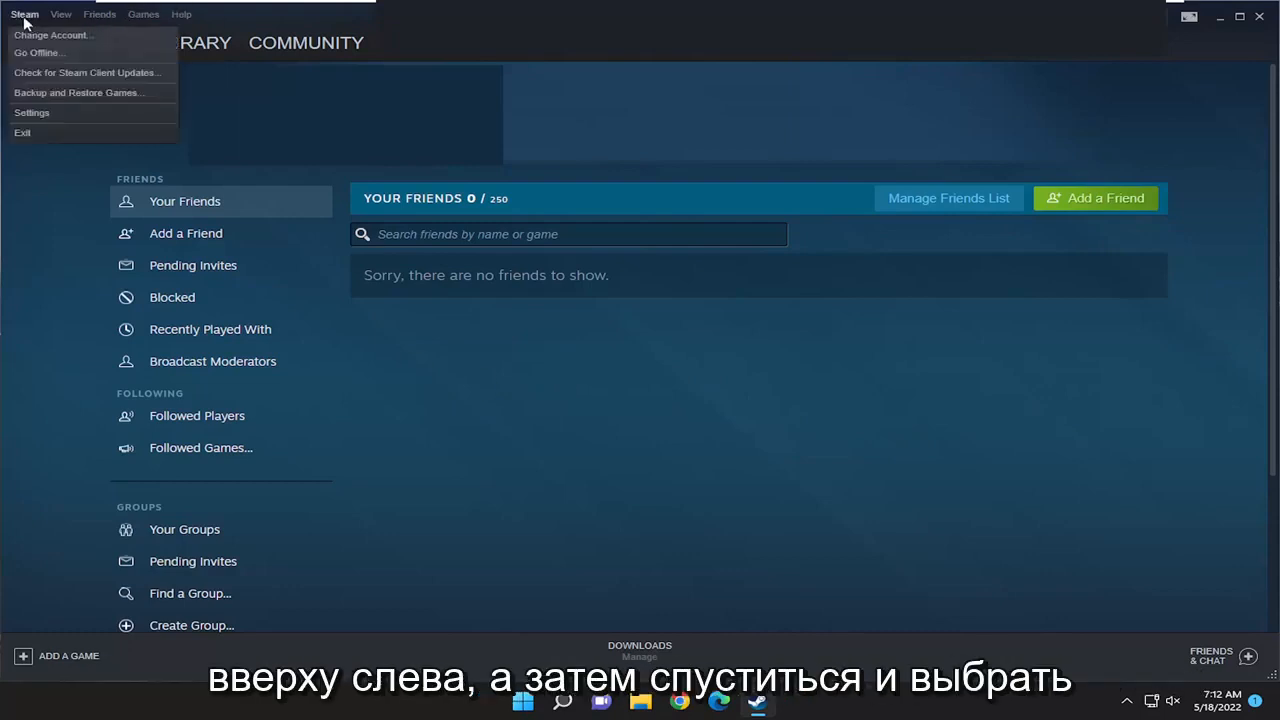
pyautogui.click(32, 112)
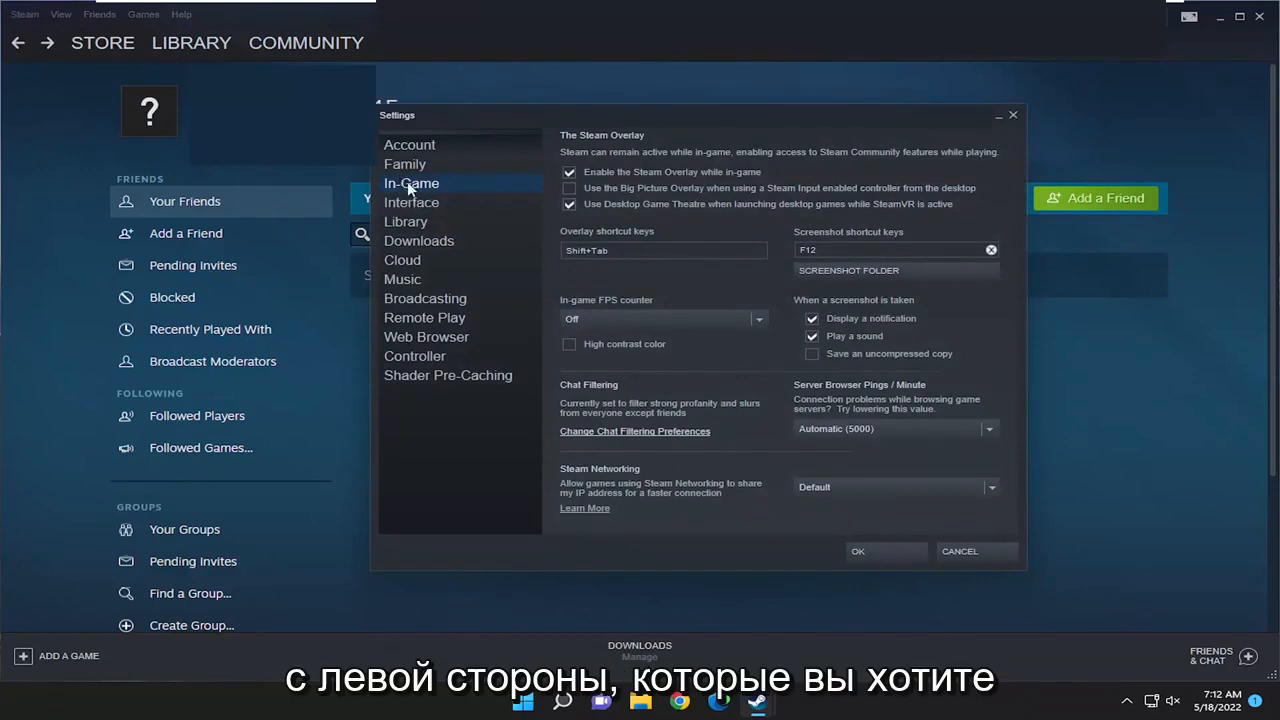
pyautogui.moveTo(584, 156)
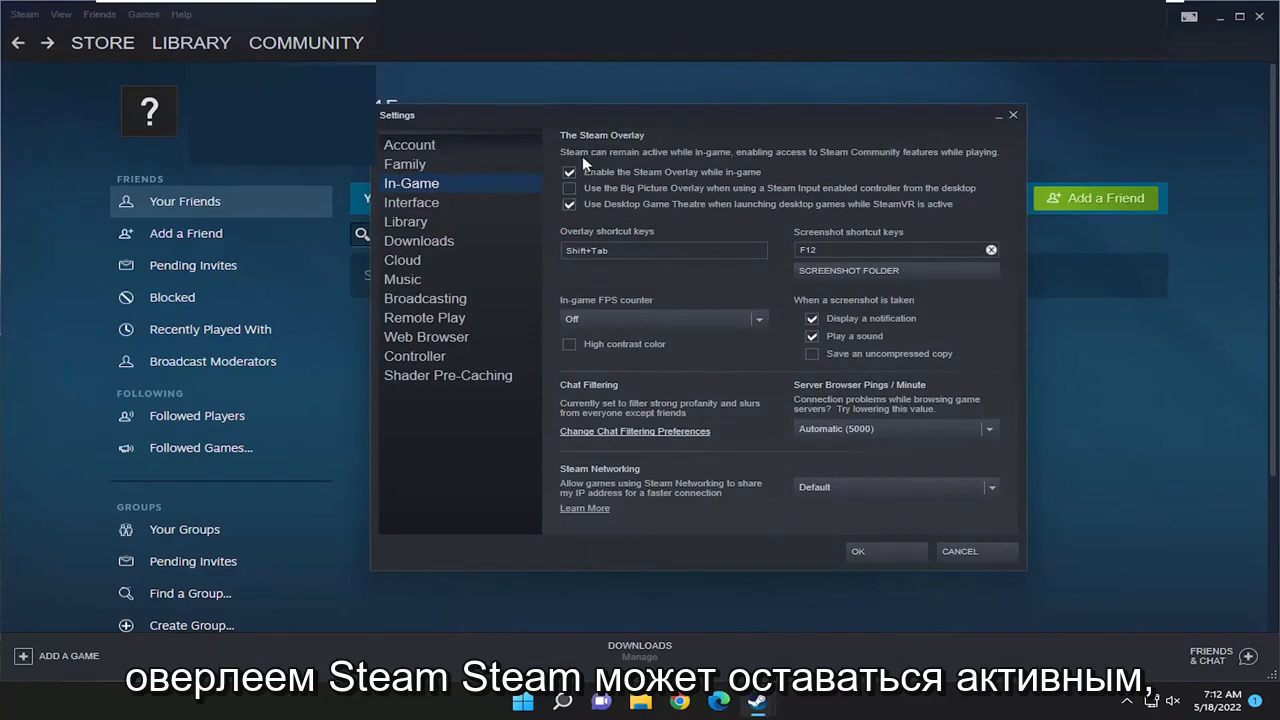
pyautogui.moveTo(770, 168)
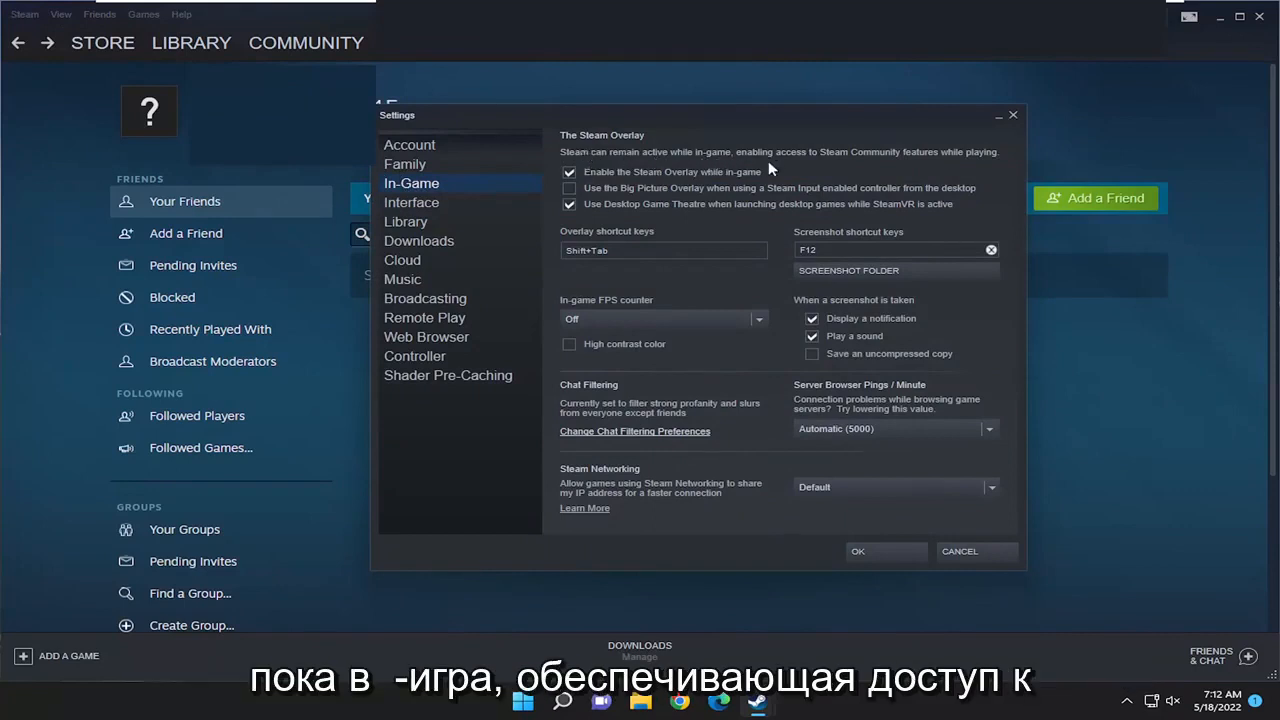
pyautogui.moveTo(896, 164)
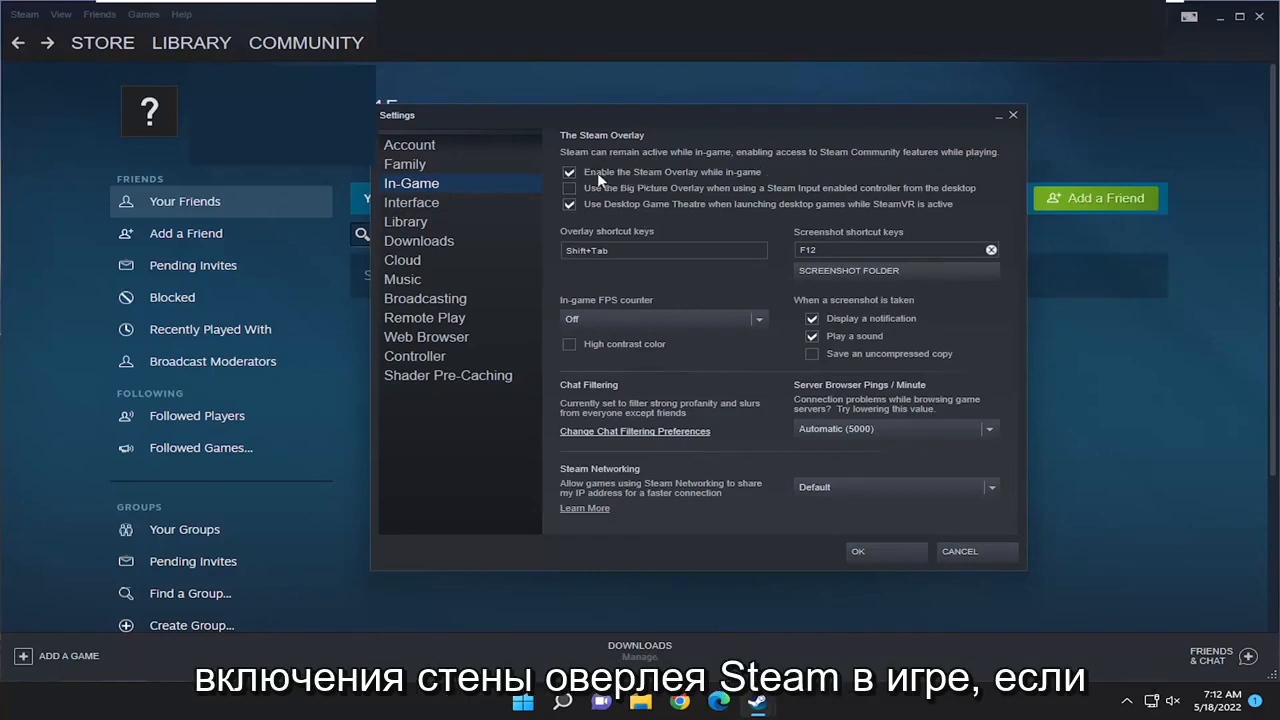
# Toggle 'Enable the Steam Overlay while in-game' off and on, then confirm with OK.
pyautogui.click(568, 172)
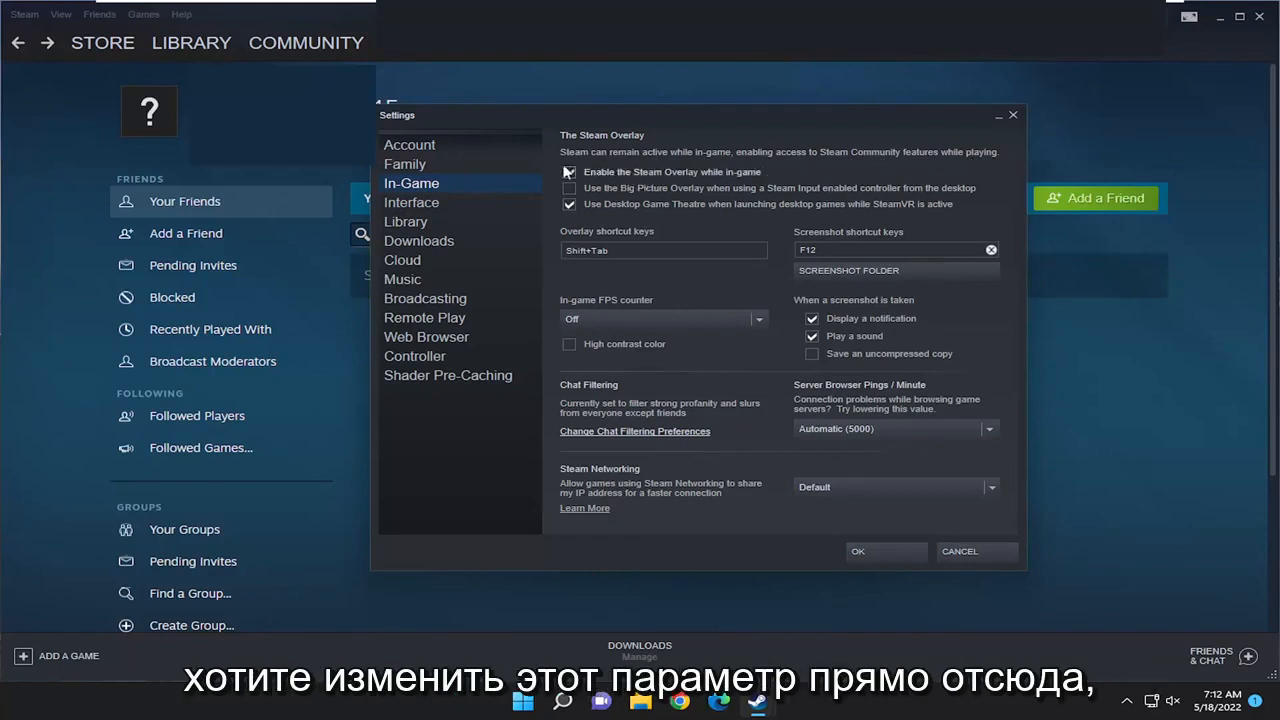
pyautogui.click(568, 172)
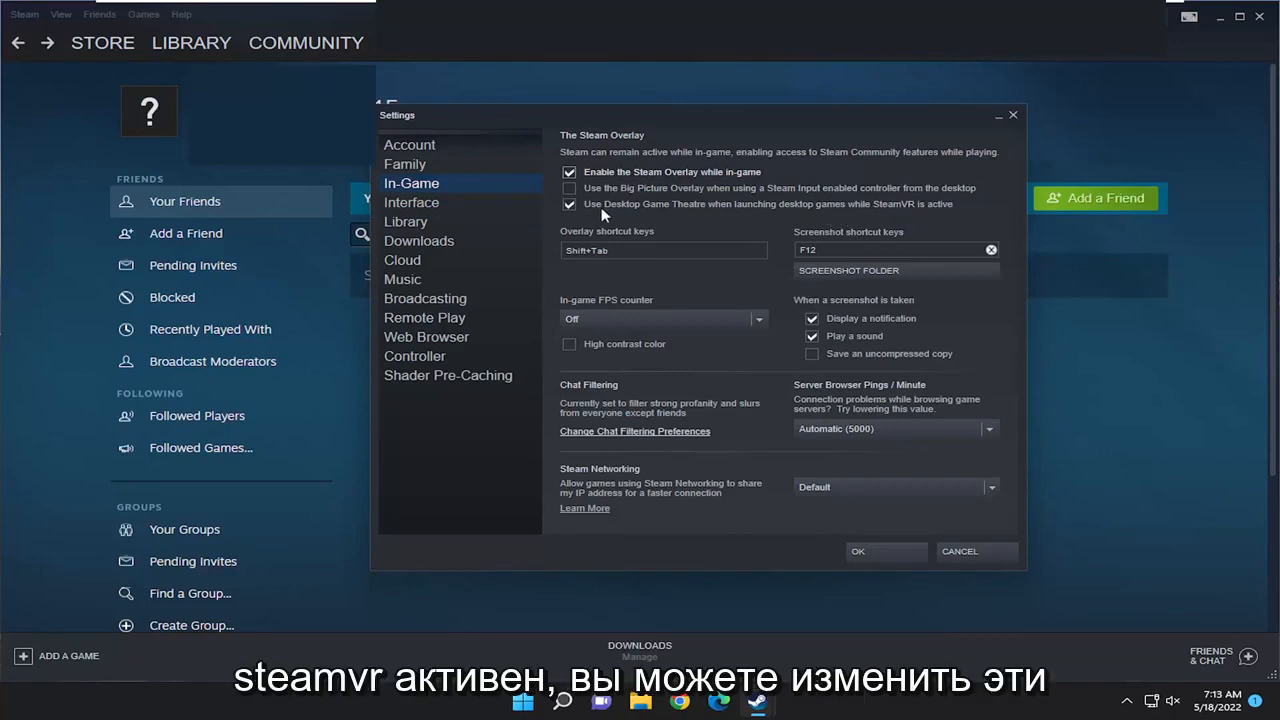
pyautogui.moveTo(608, 236)
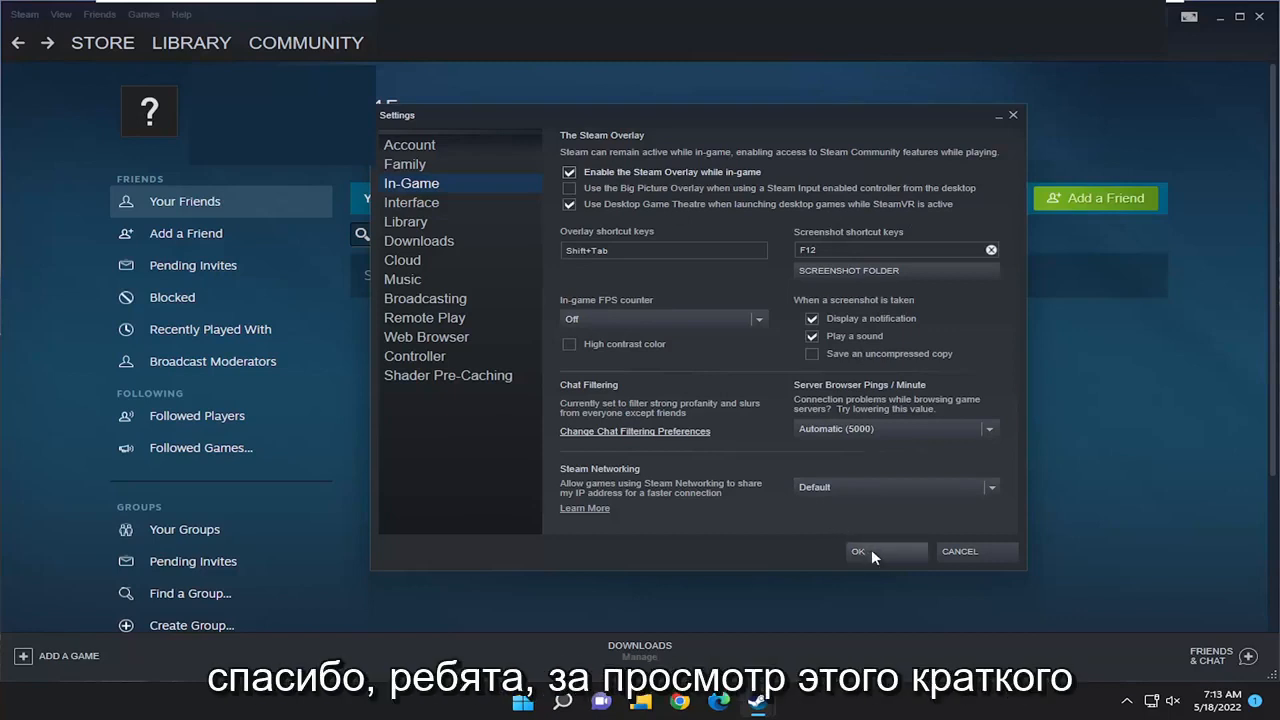
pyautogui.click(858, 552)
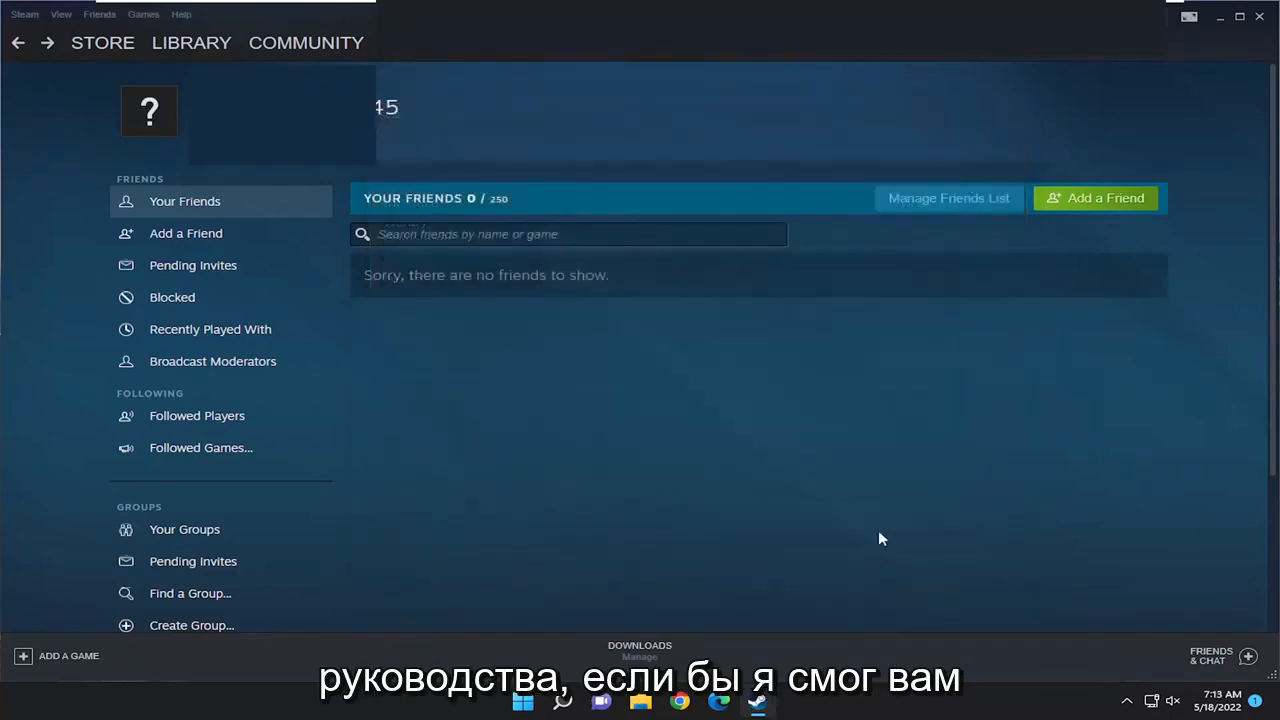